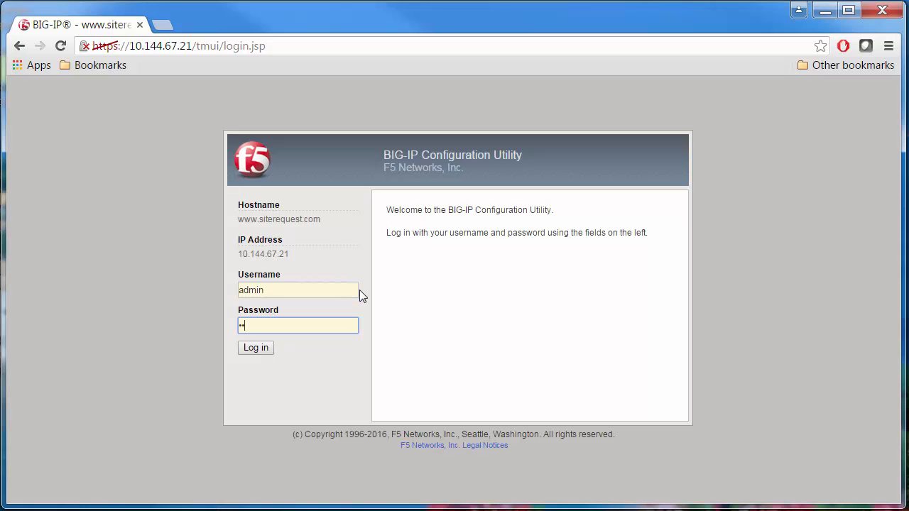
Log in to the BIG-IP Configuration Utility as admin.
left_click(256, 348)
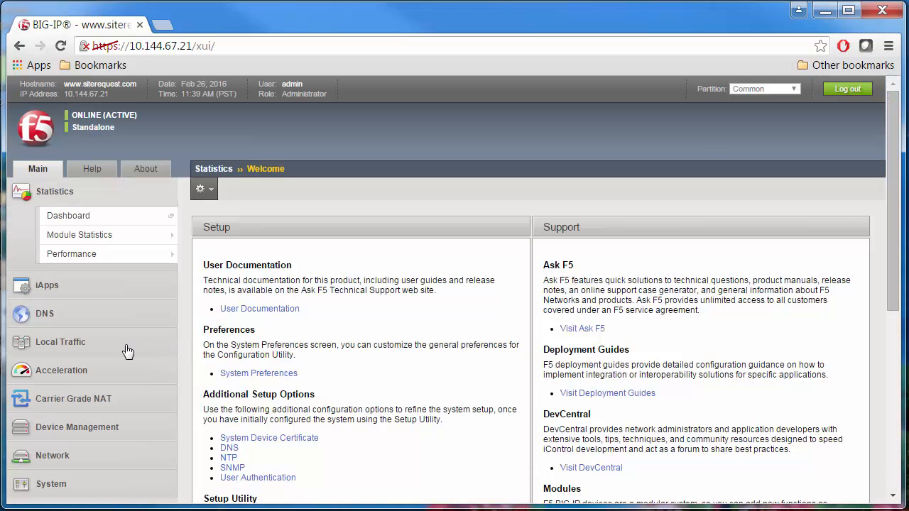
Create local traffic policy SelectiveCompression, described as compressing specified file types.
left_click(60, 341)
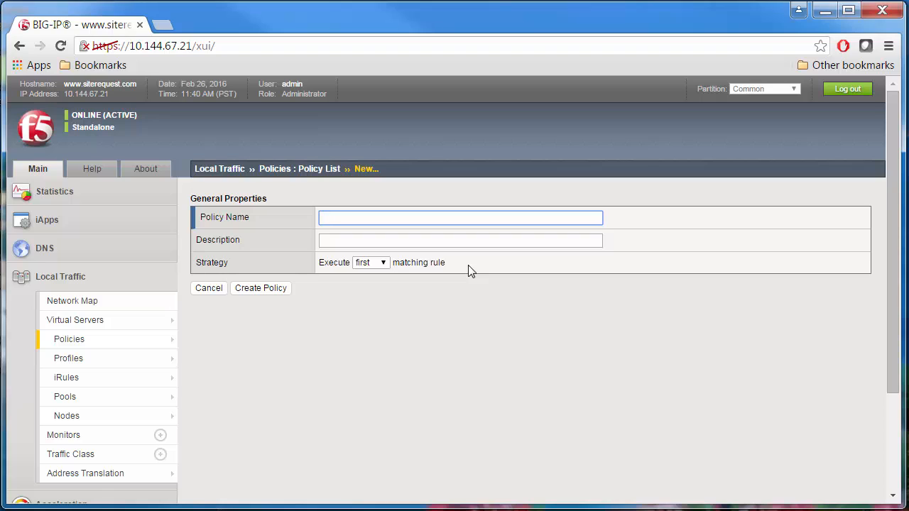
type("SelectiveCompression")
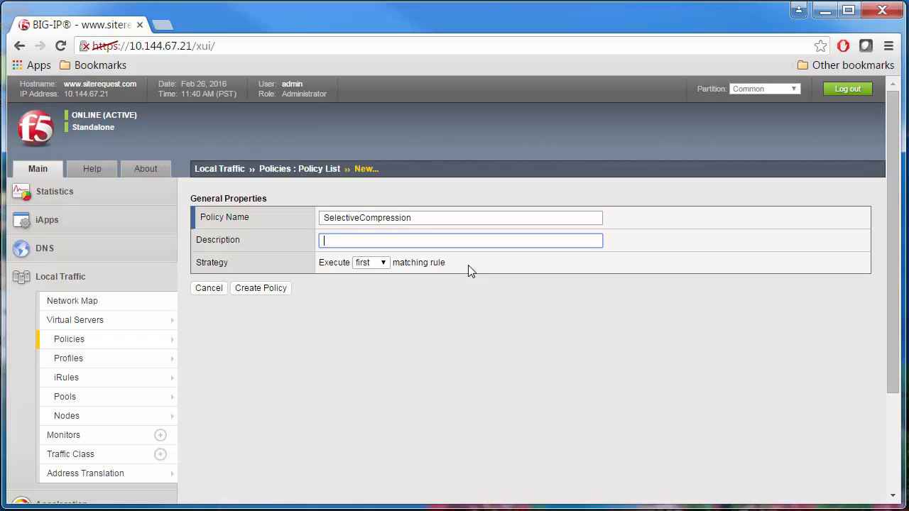
type("This policy compresse")
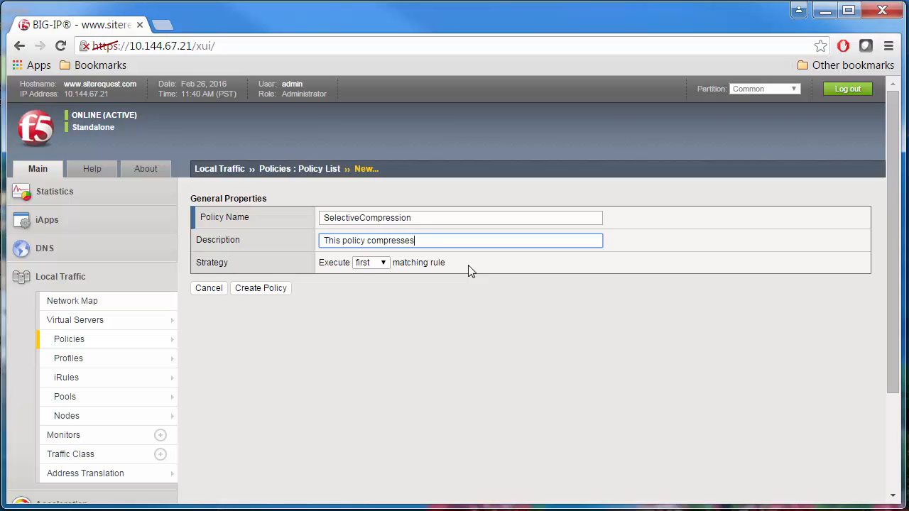
type("specified")
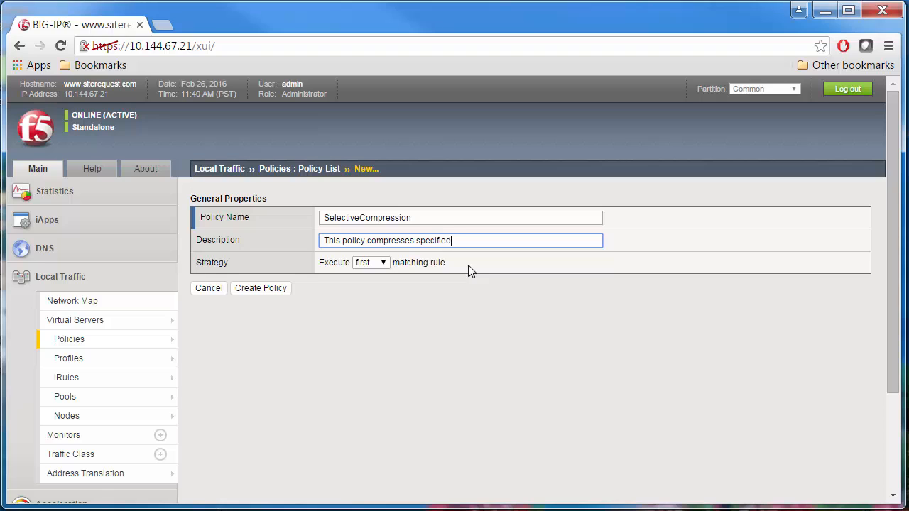
type("file types")
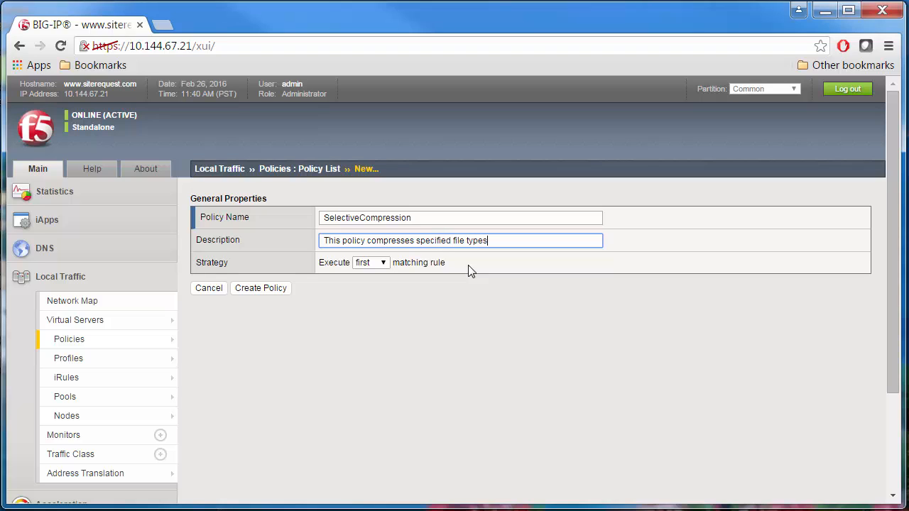
mouse_move(287, 293)
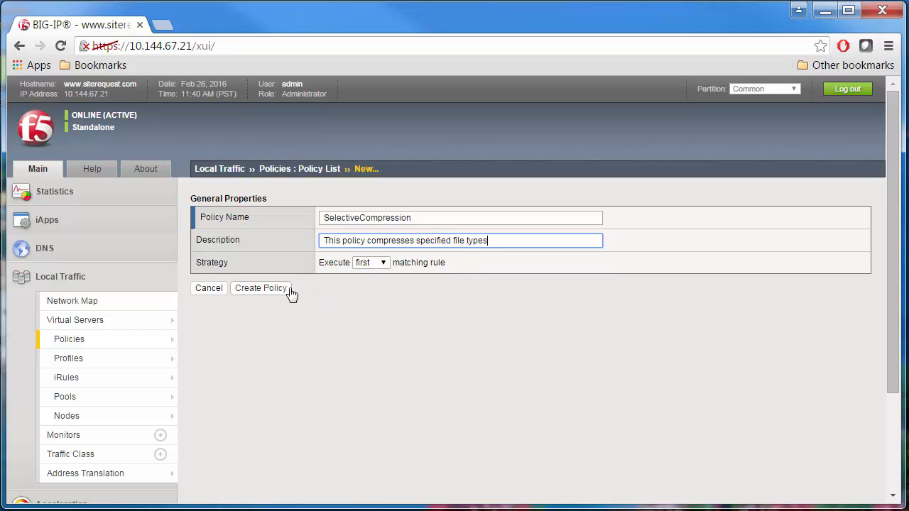
left_click(262, 287)
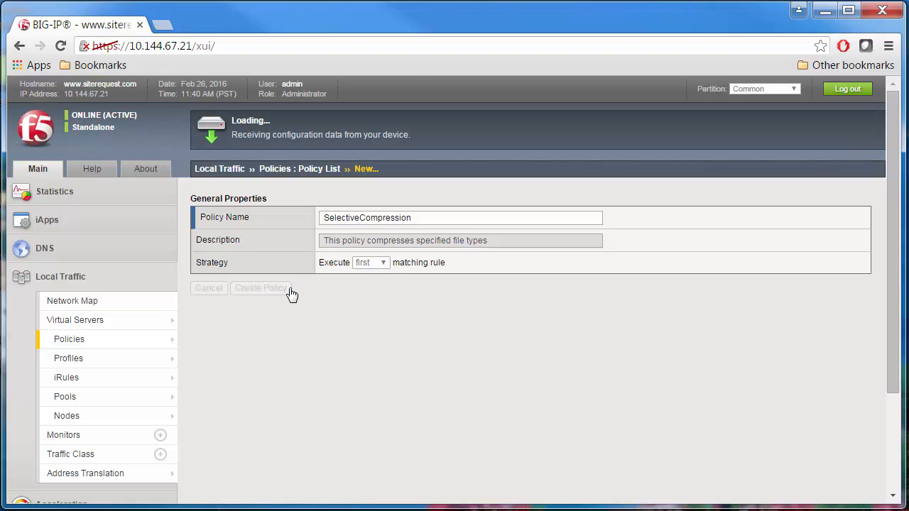
Land on the SelectiveCompression draft policy page with an empty Rules list.
left_click(262, 287)
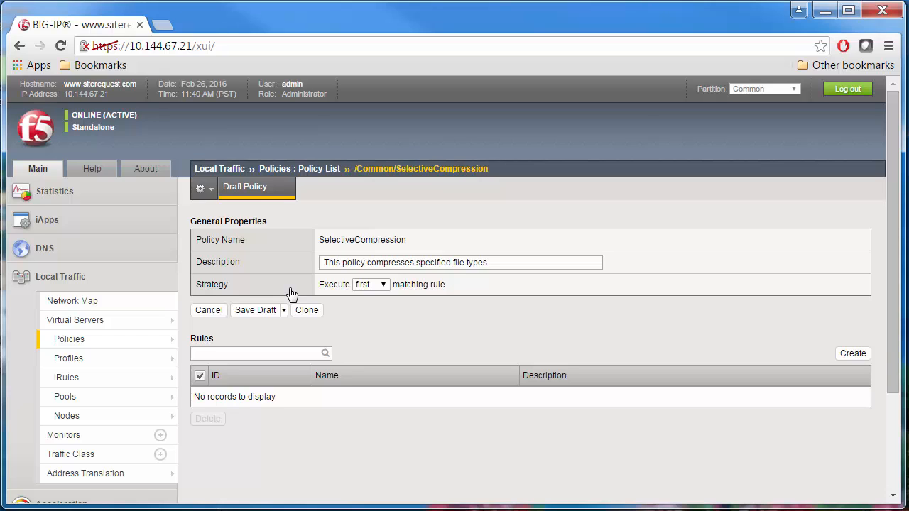
mouse_move(681, 324)
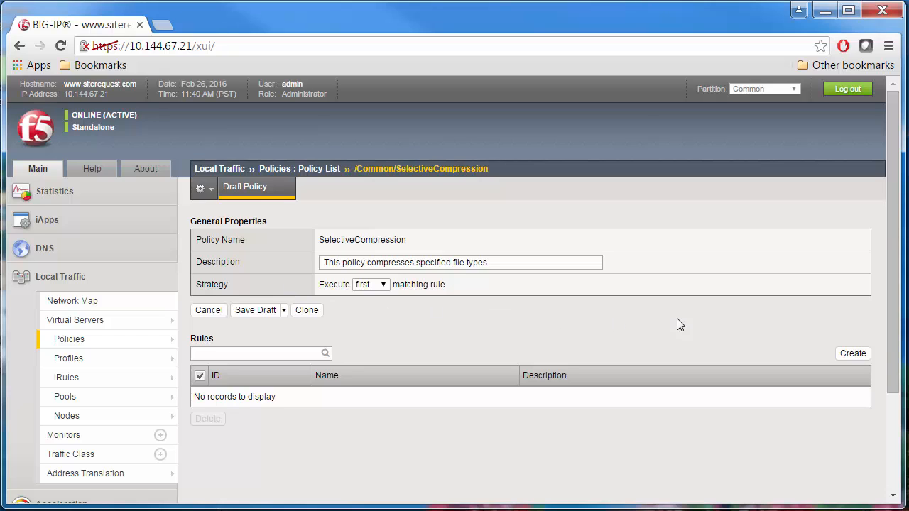
Start a new rule in SelectiveCompression named CompressFiles.
left_click(852, 352)
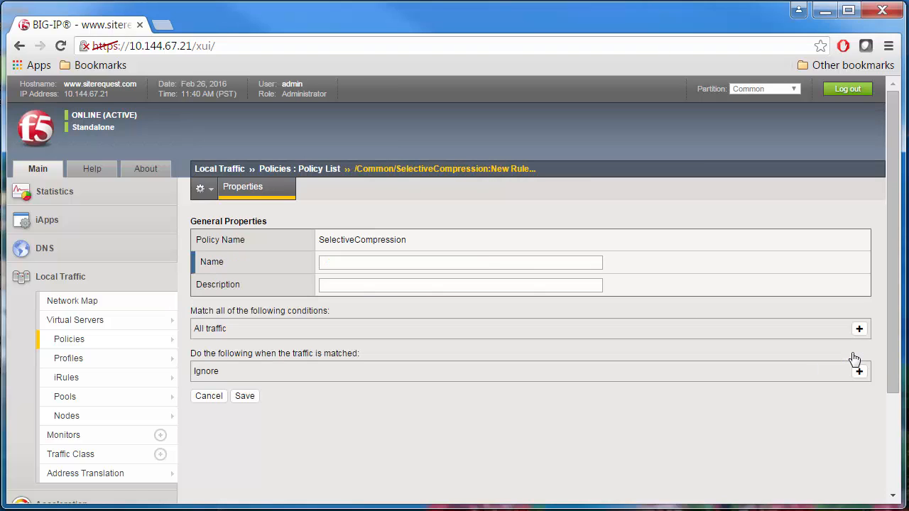
left_click(460, 261)
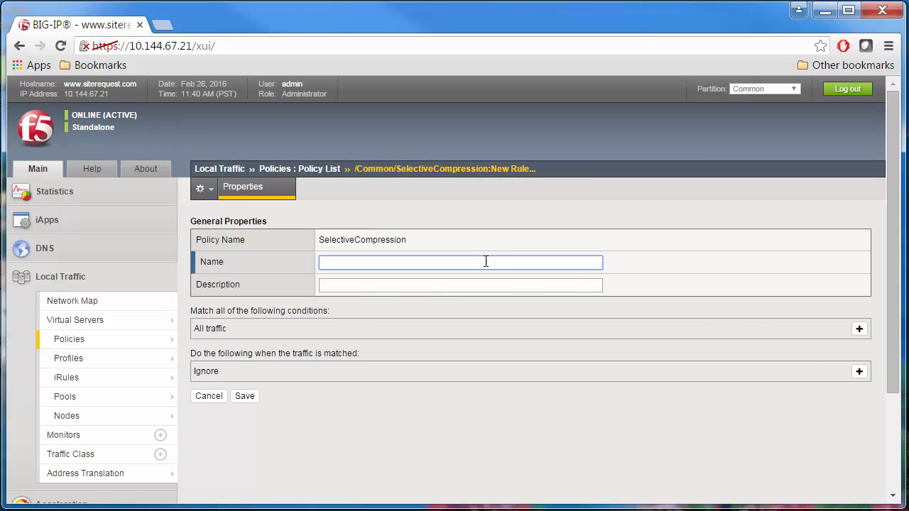
type("Compres")
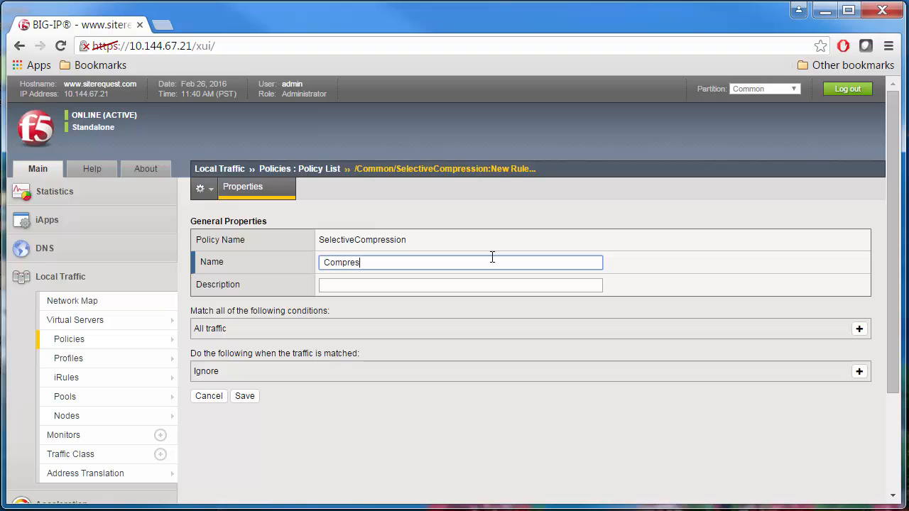
type("sFil")
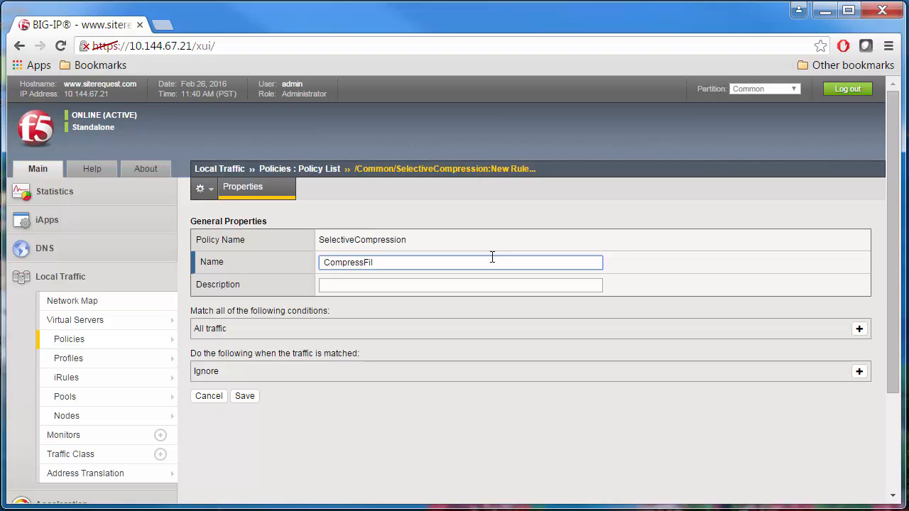
type("es")
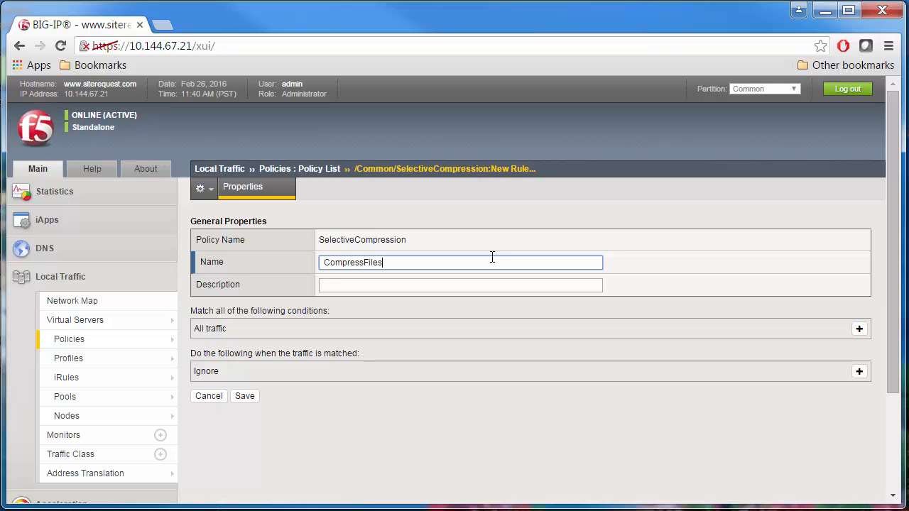
Add condition: HTTP header Content-Type begins with text/.
left_click(859, 328)
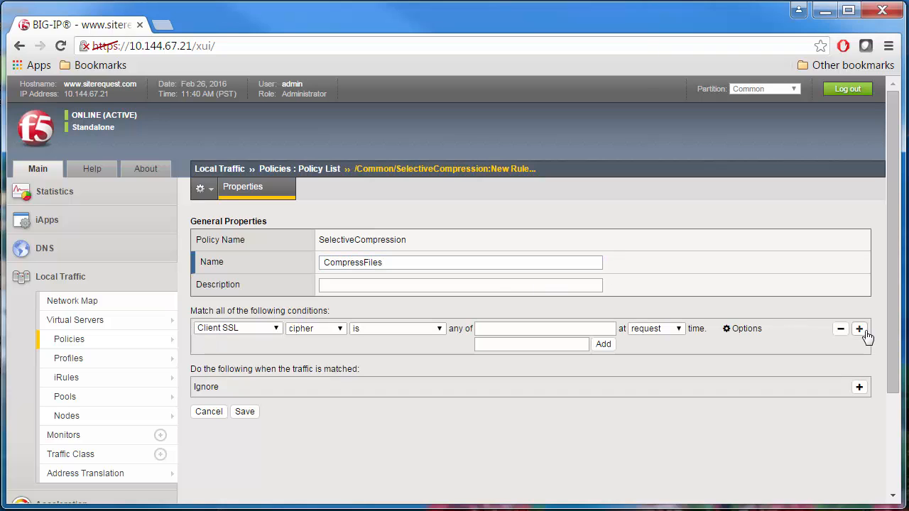
left_click(238, 328)
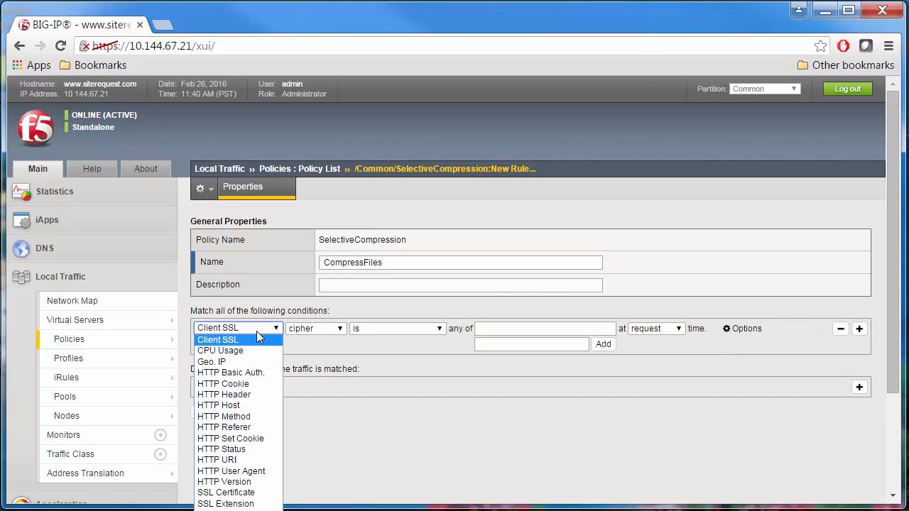
left_click(225, 395)
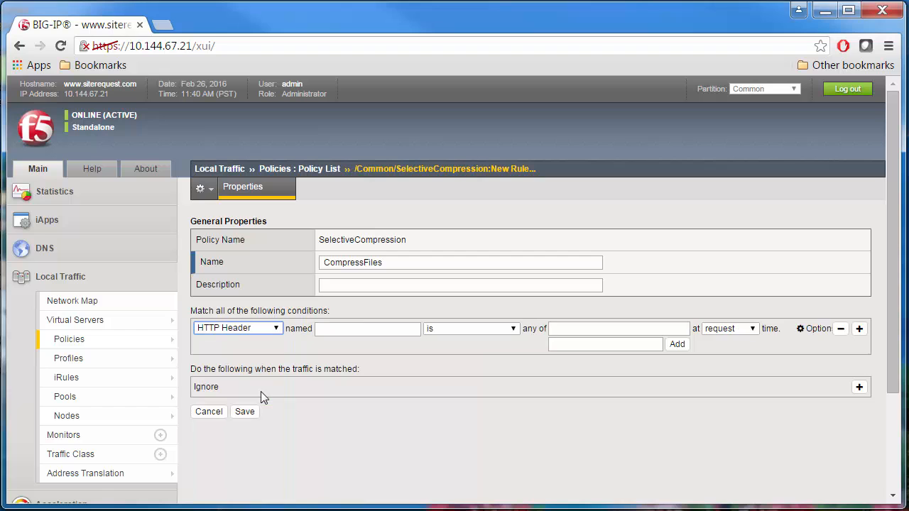
left_click(366, 328)
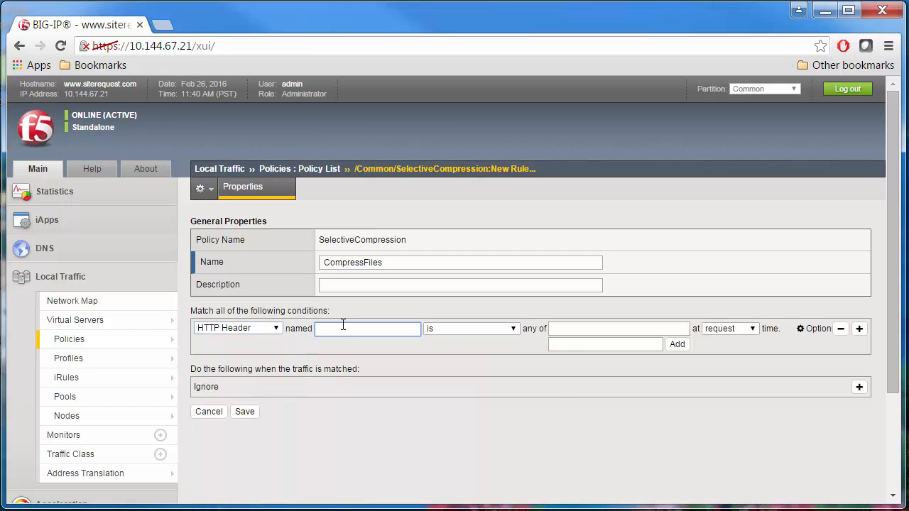
type("Content-Typ")
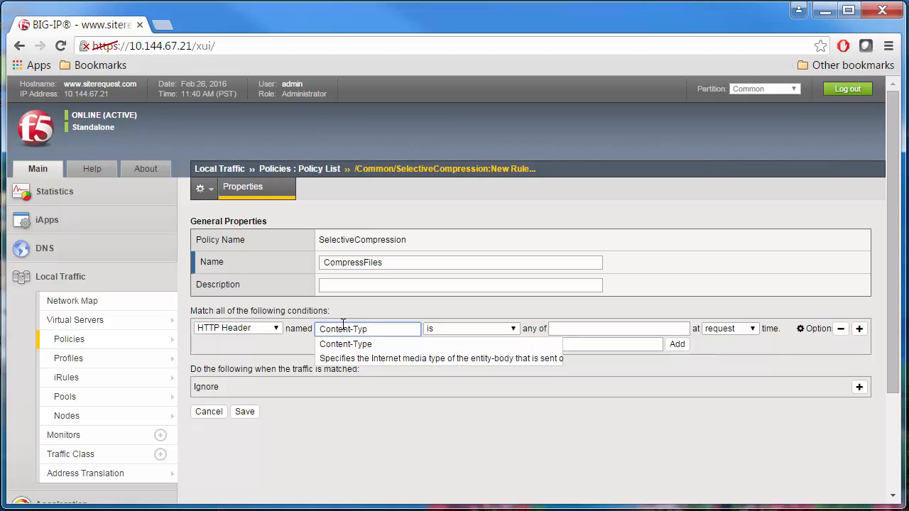
left_click(347, 344)
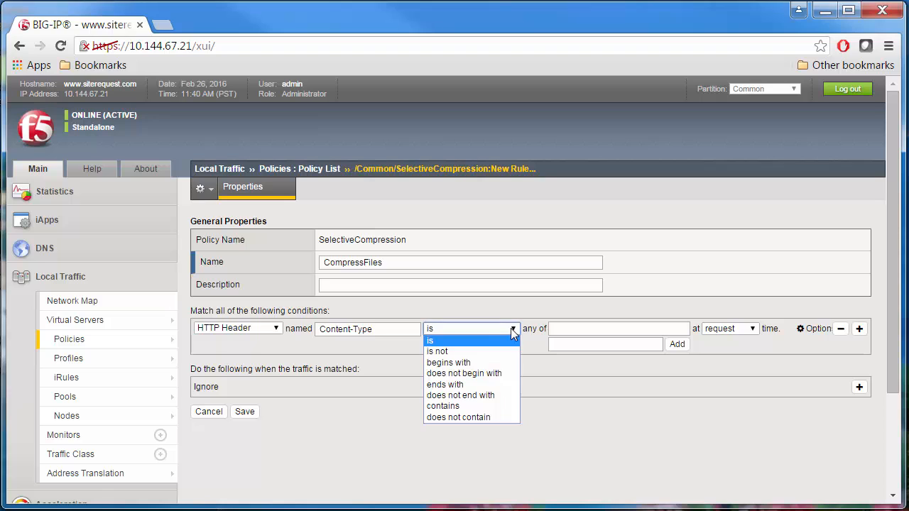
mouse_move(449, 363)
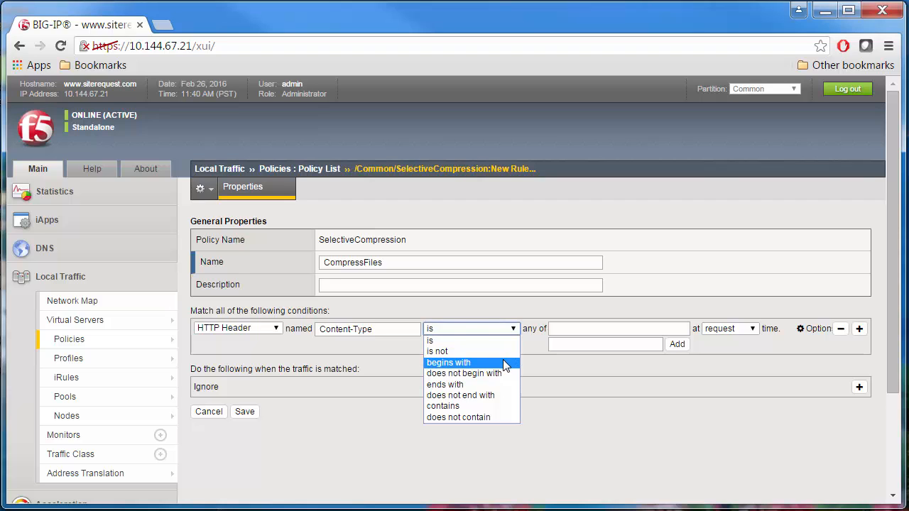
left_click(449, 362)
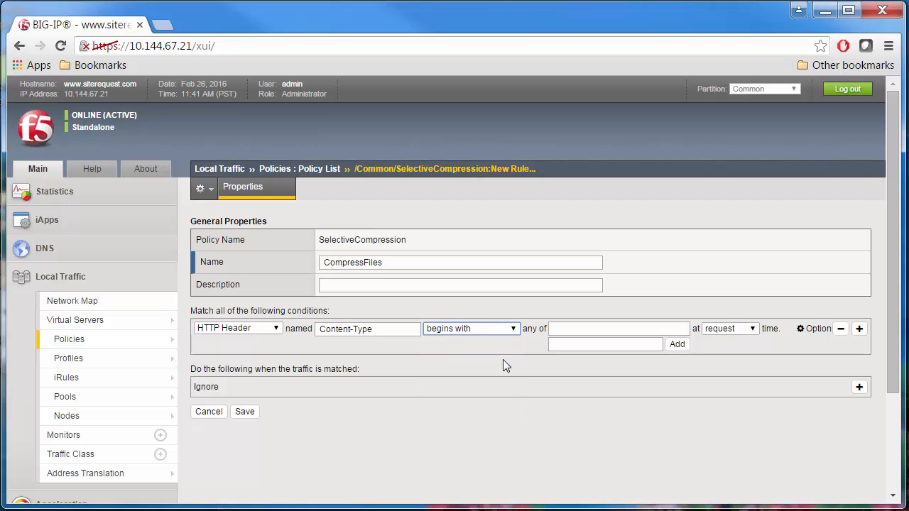
left_click(605, 344)
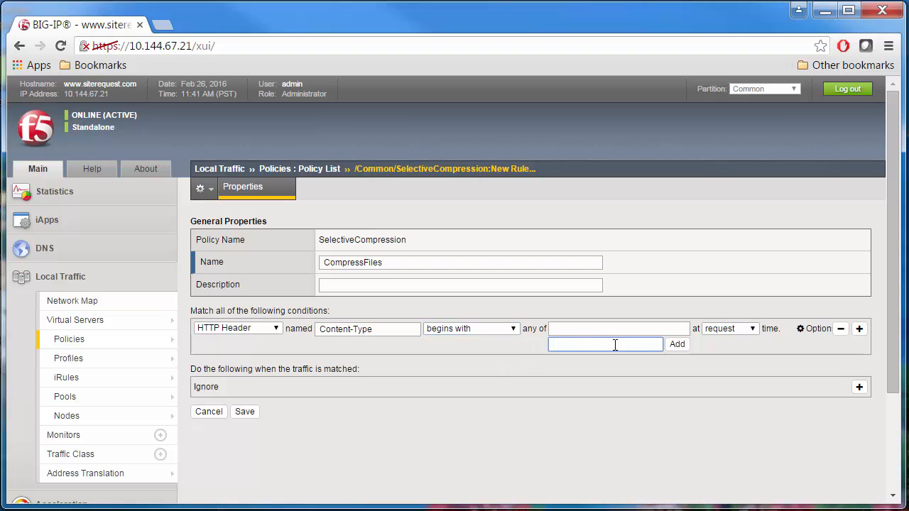
type("text/")
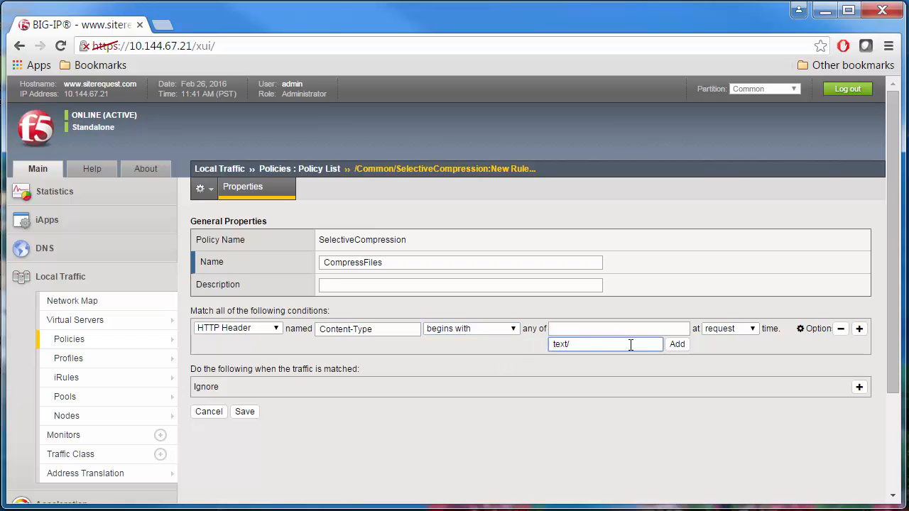
left_click(730, 328)
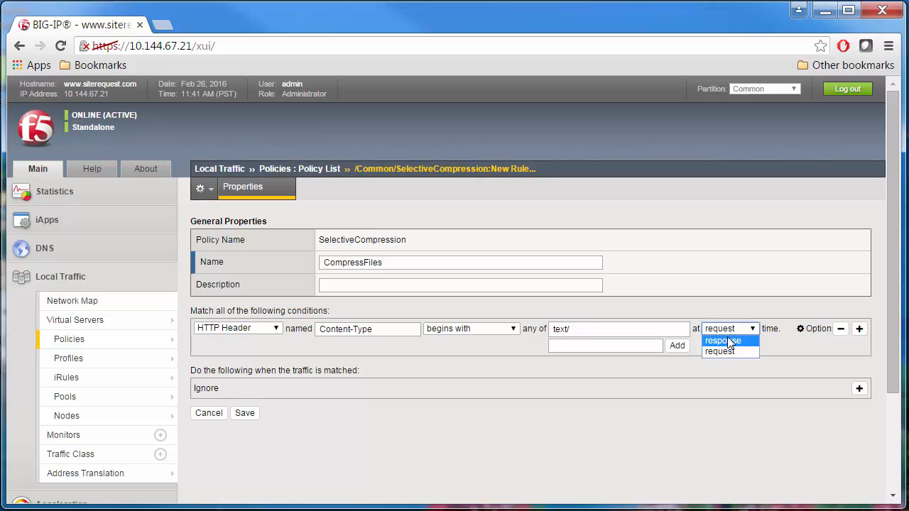
Evaluate Content-Type at response; add condition 1-minute CPU usage ≤ 5 at response.
left_click(722, 341)
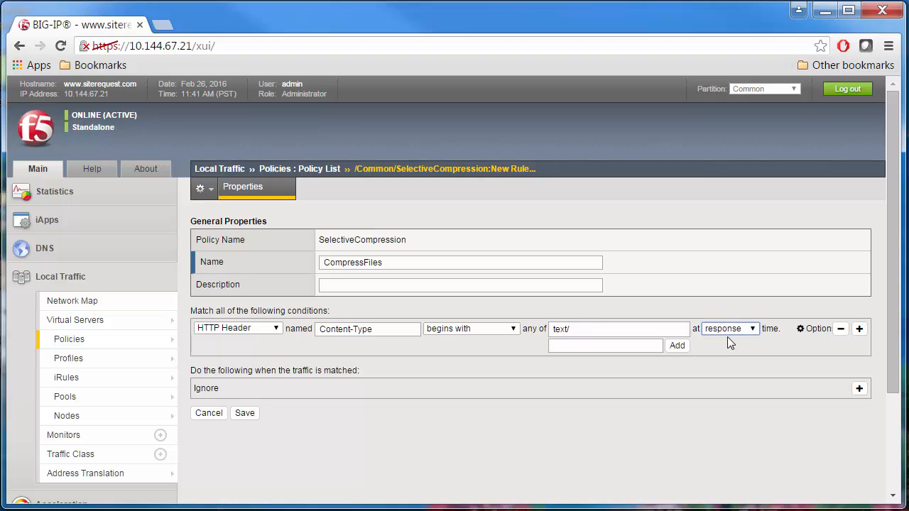
mouse_move(860, 330)
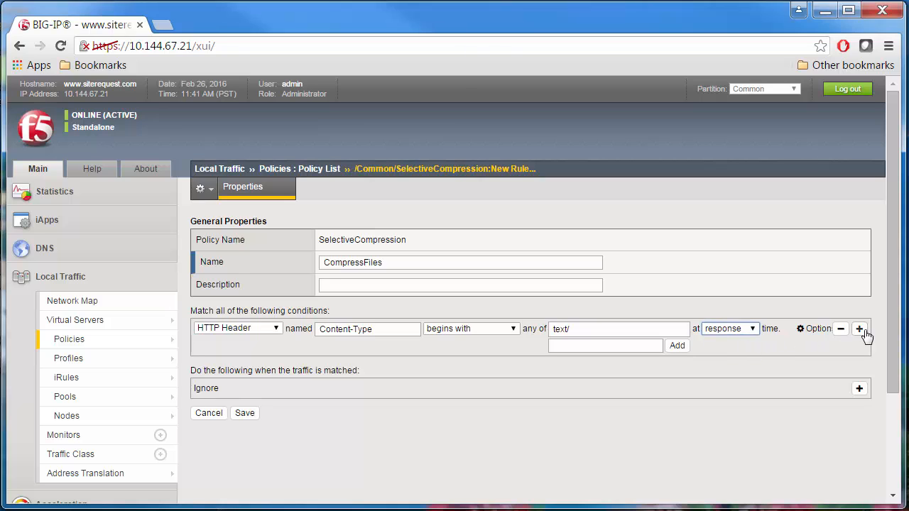
left_click(859, 330)
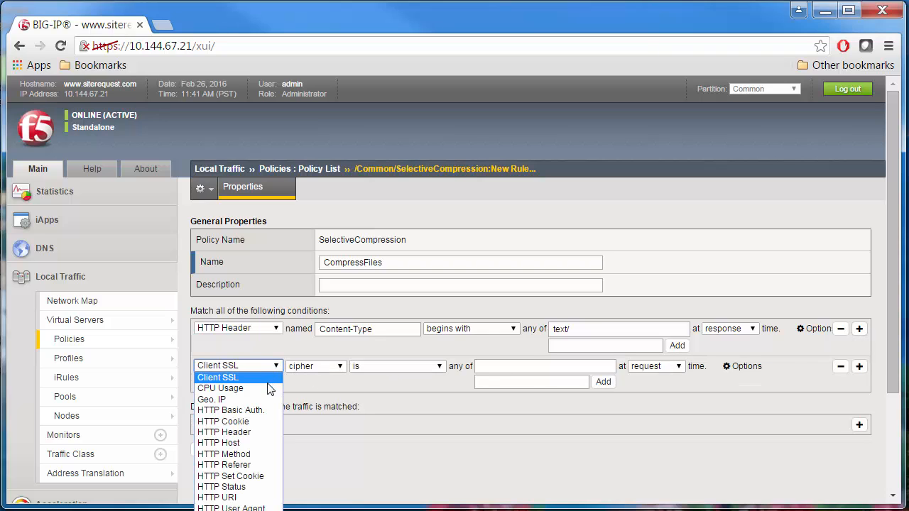
left_click(220, 388)
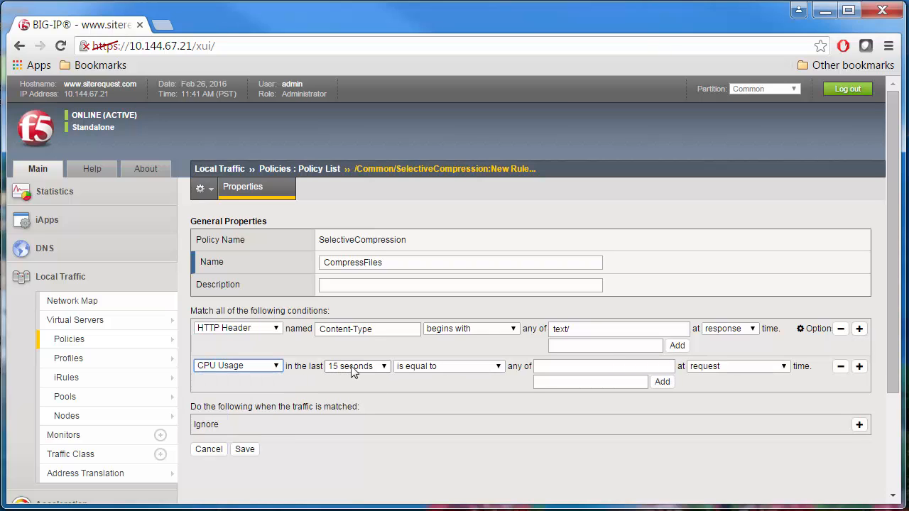
left_click(358, 367)
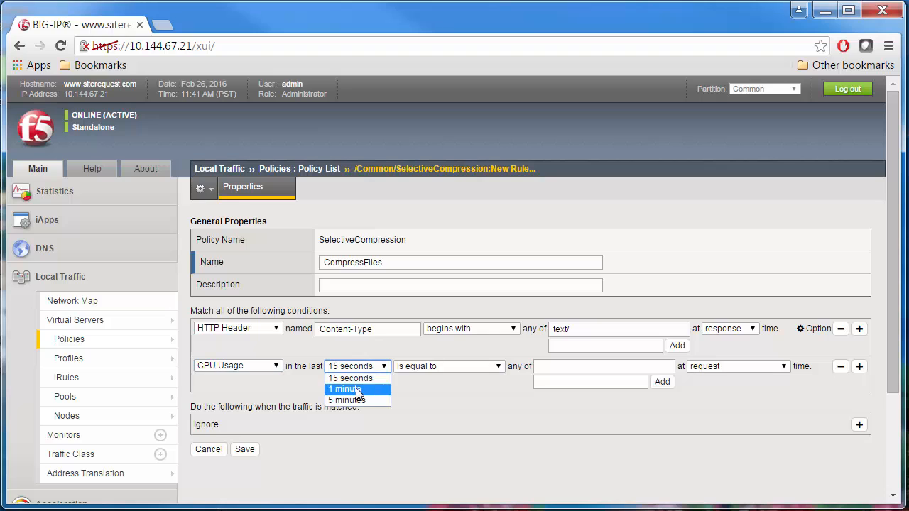
left_click(346, 389)
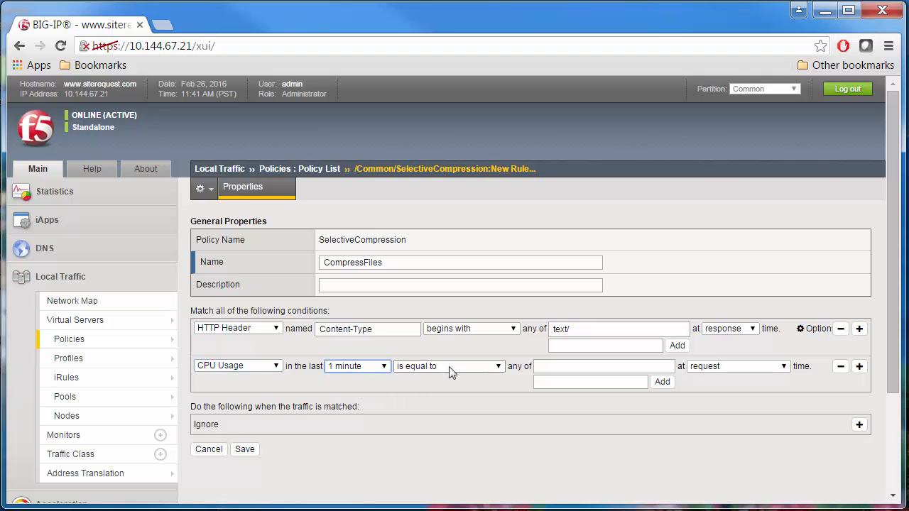
left_click(448, 366)
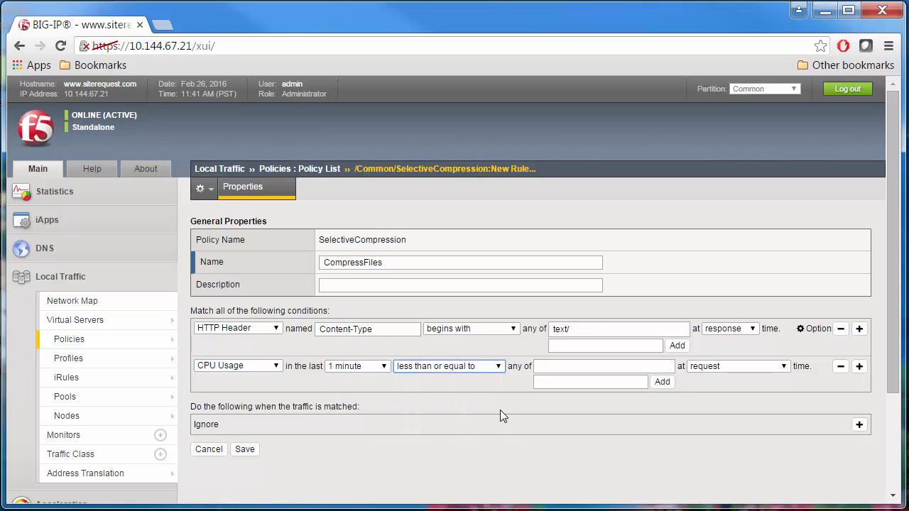
type("5")
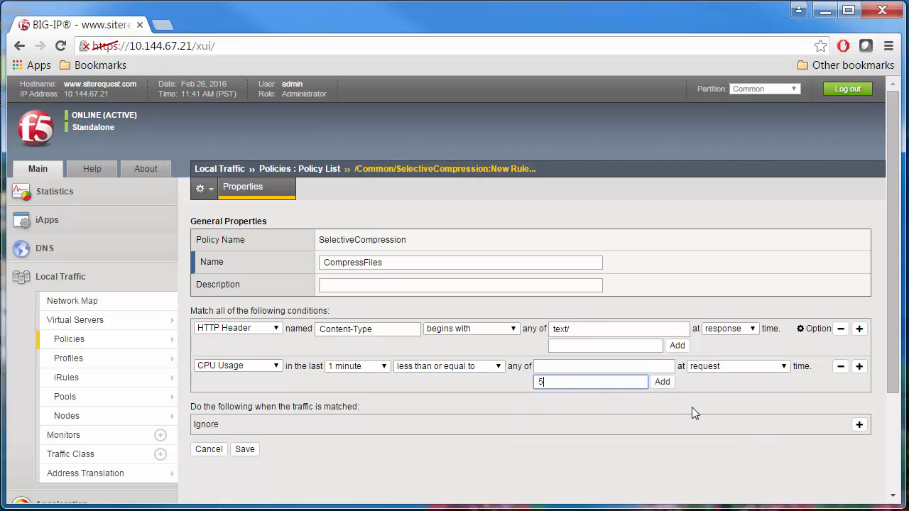
left_click(662, 384)
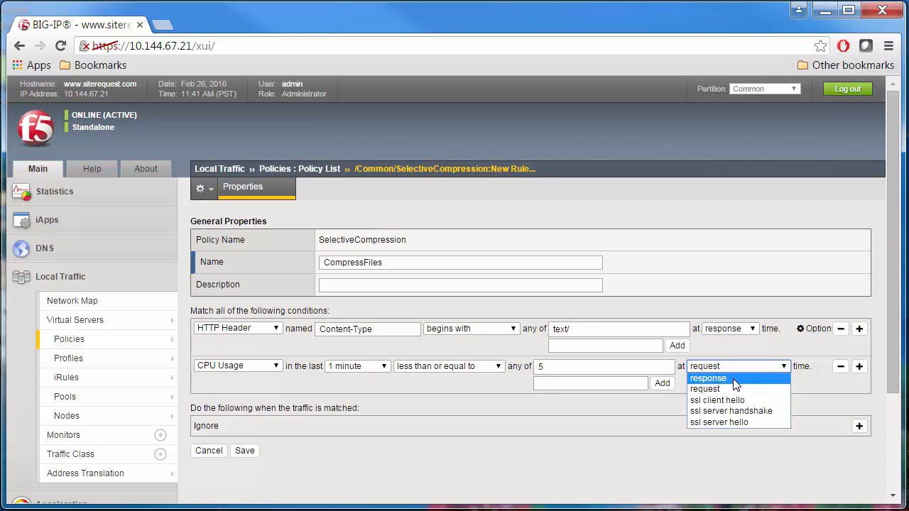
left_click(707, 378)
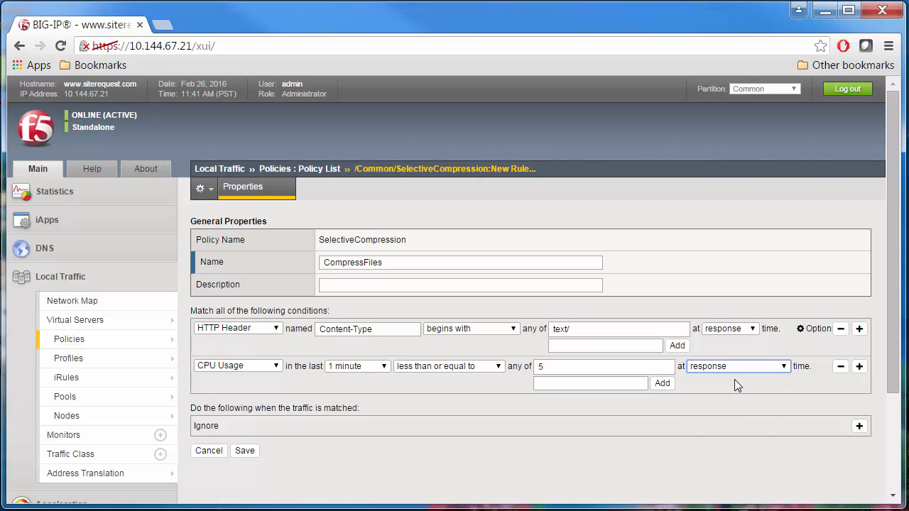
Set the rule action to enable compression at response time.
left_click(859, 427)
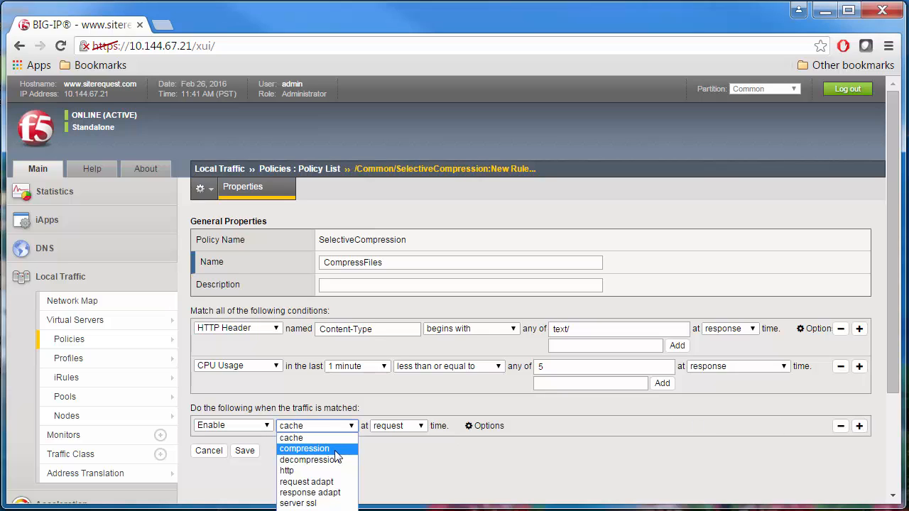
left_click(304, 449)
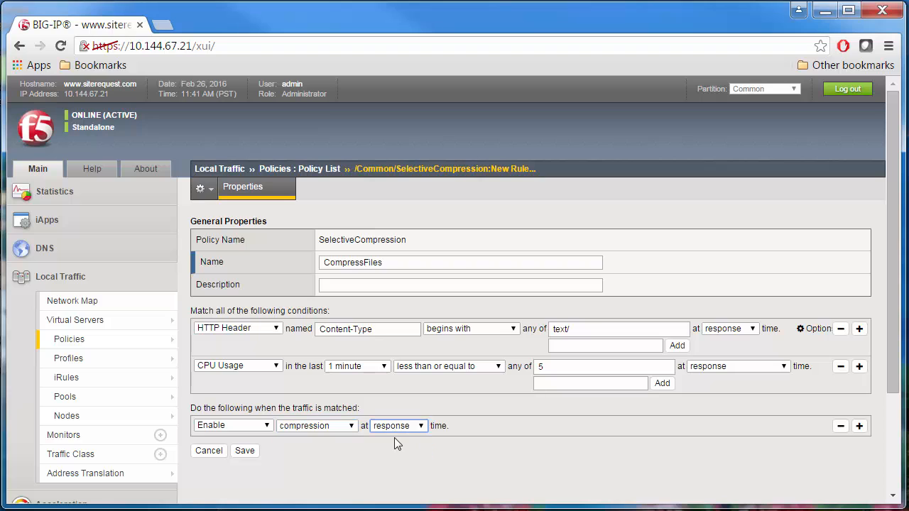
left_click(244, 451)
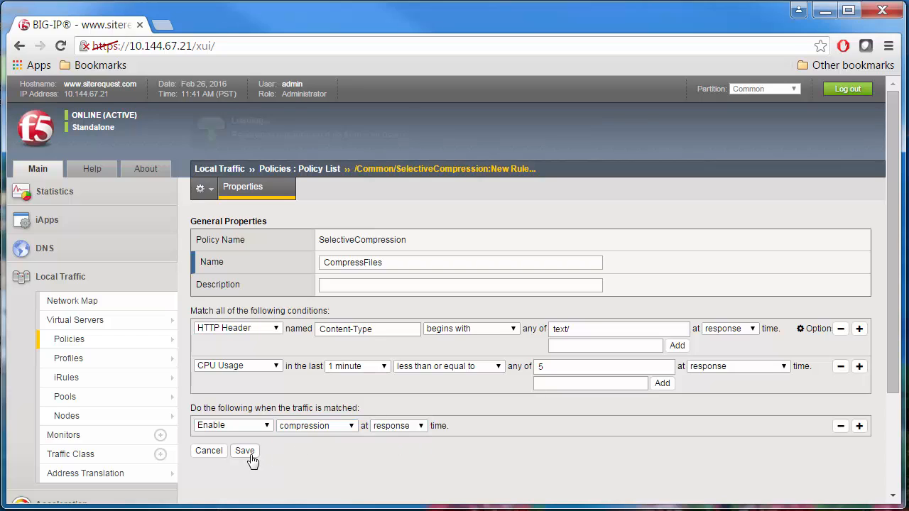
Save the CompressFiles rule and draft, then publish the SelectiveCompression policy.
left_click(244, 450)
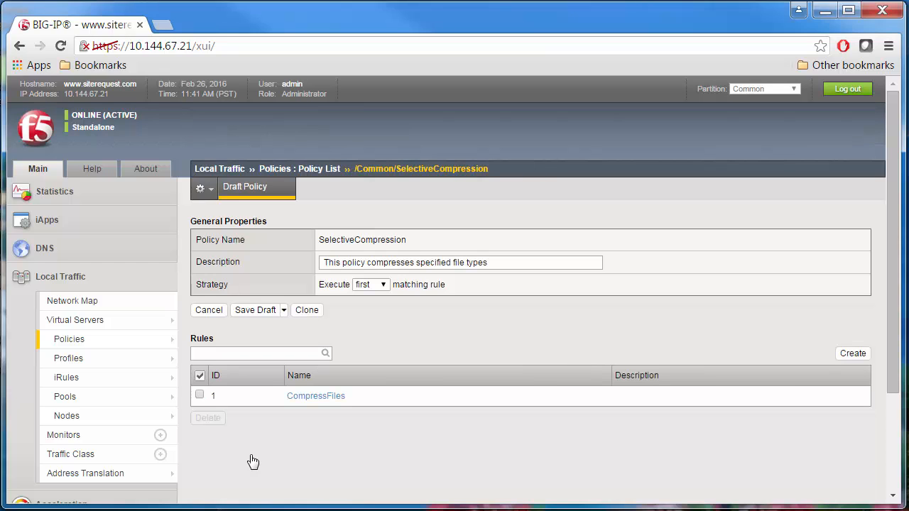
left_click(256, 310)
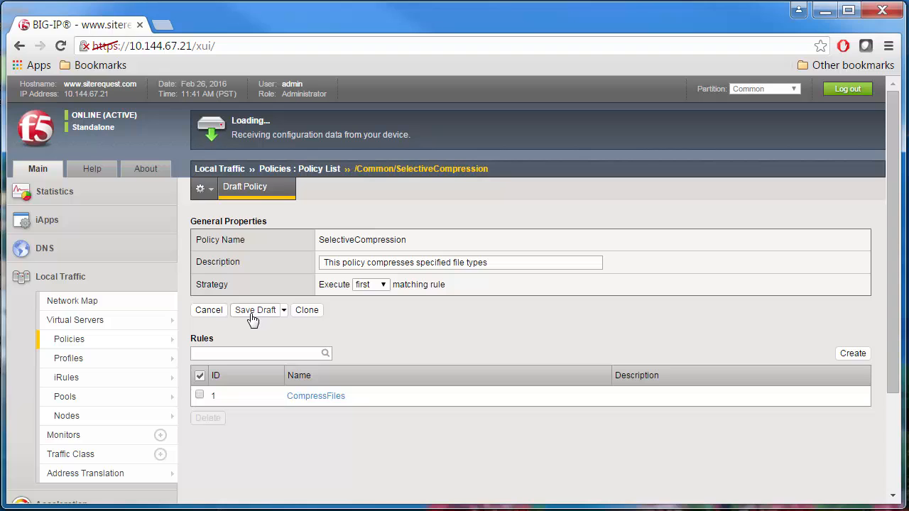
left_click(256, 309)
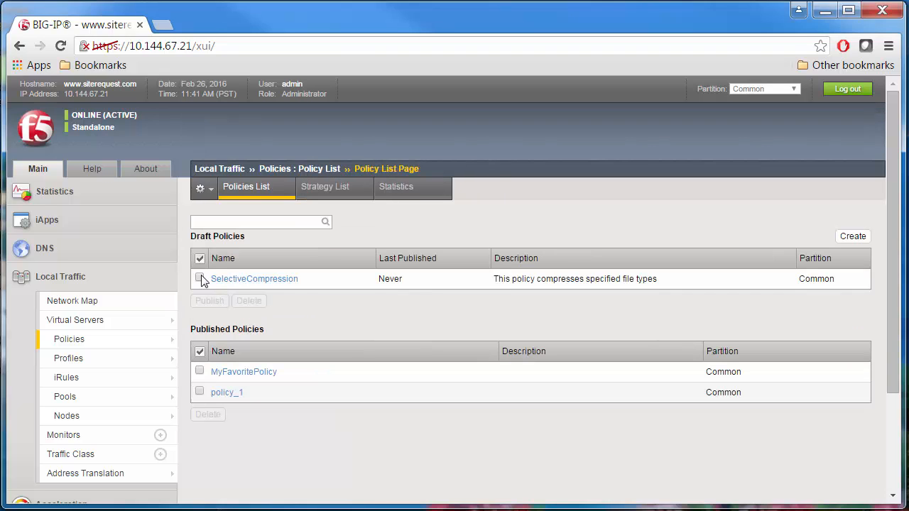
left_click(199, 278)
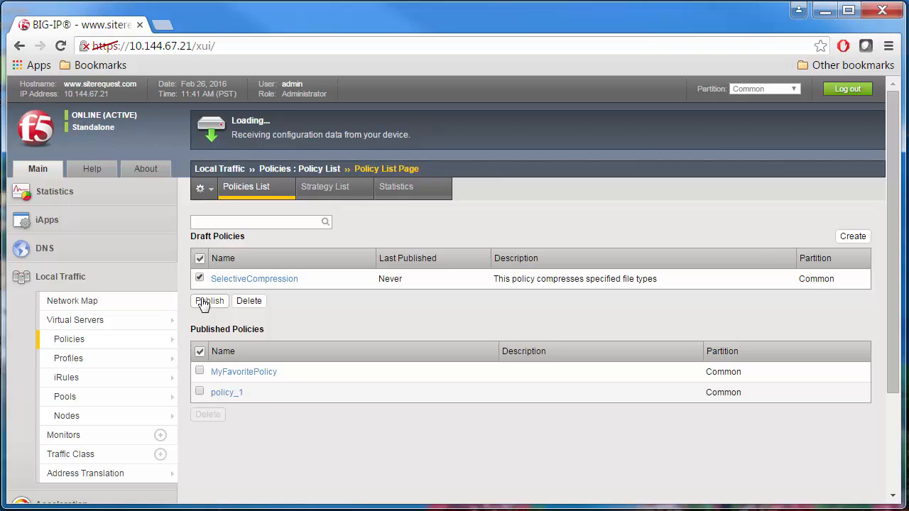
left_click(211, 301)
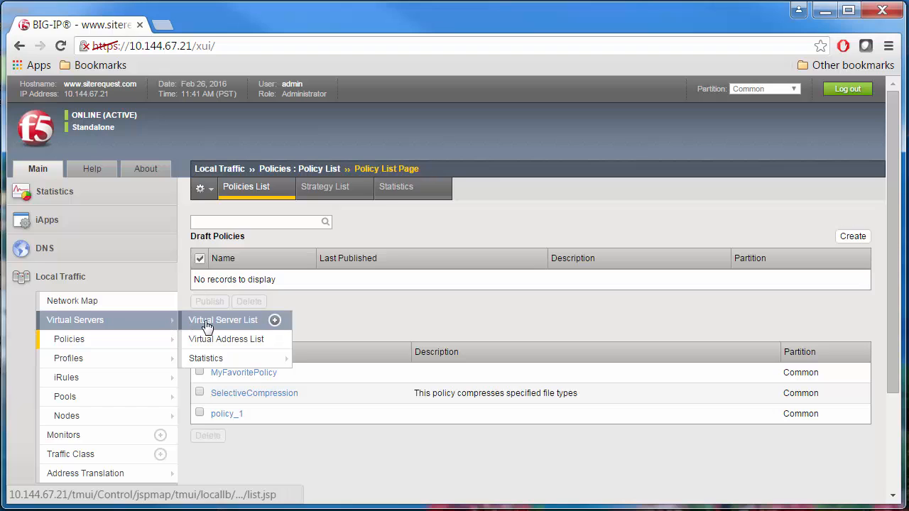
Navigate to virtual server HTTP-VS2 and view its Resources page.
left_click(223, 320)
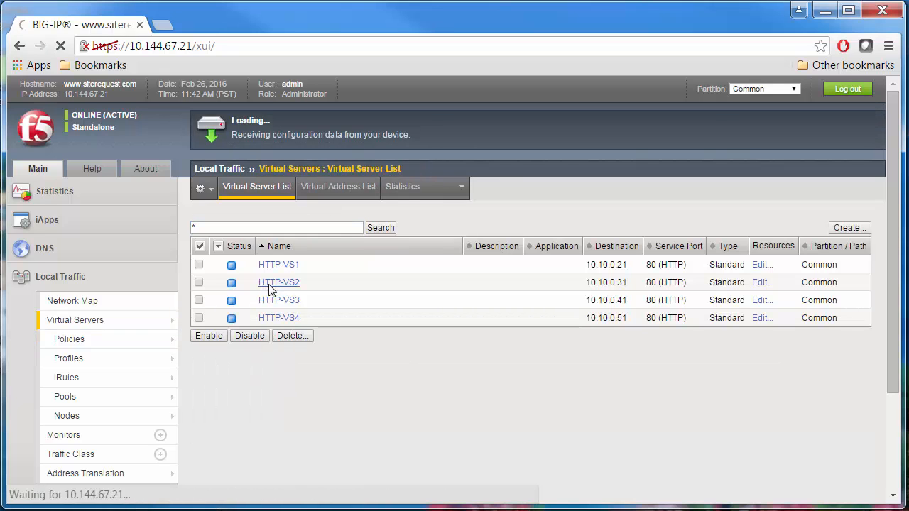
left_click(279, 281)
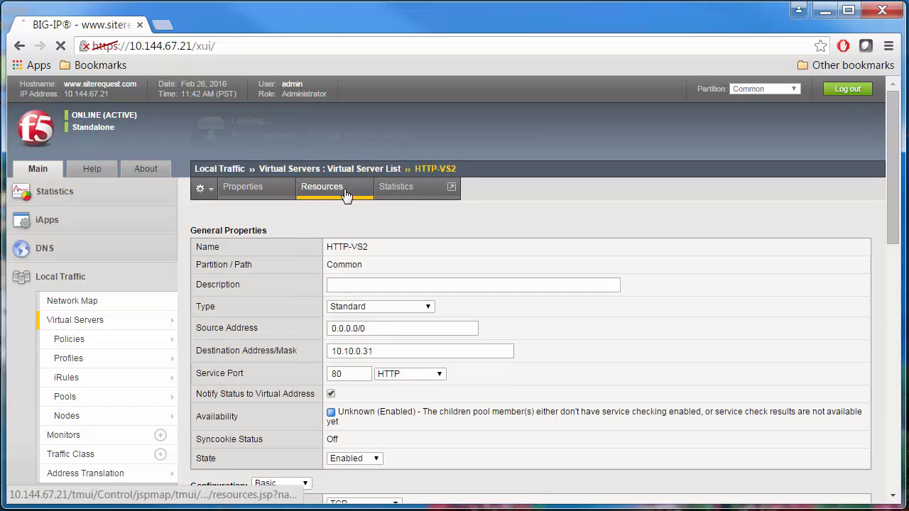
left_click(321, 186)
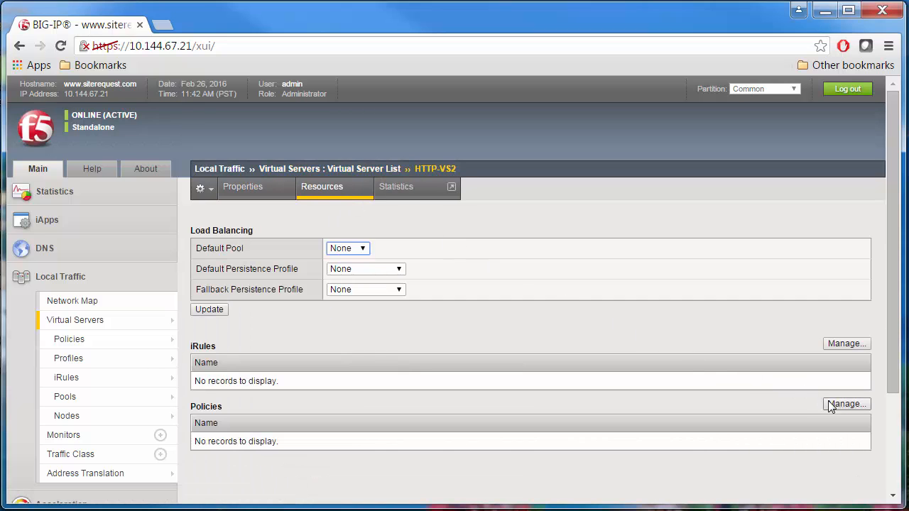
Attach /Common/SelectiveCompression policy to HTTP-VS2 and confirm it is listed.
left_click(847, 404)
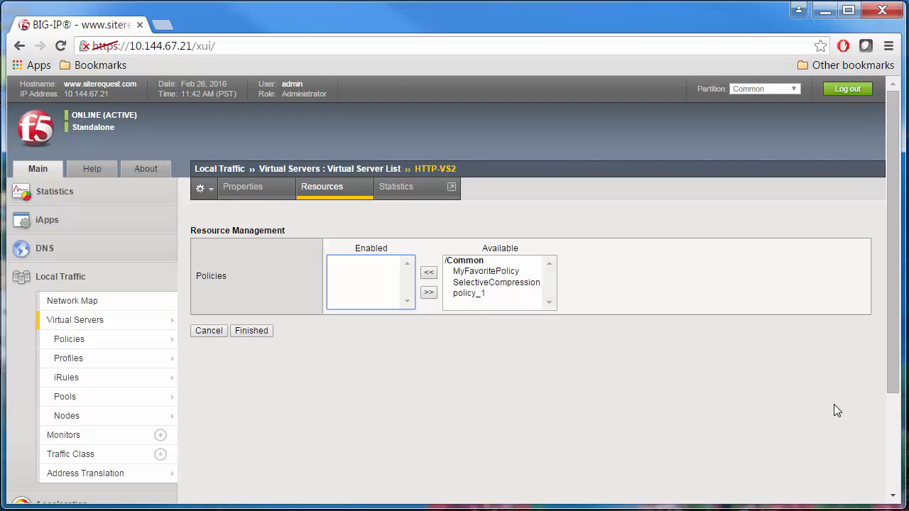
left_click(496, 282)
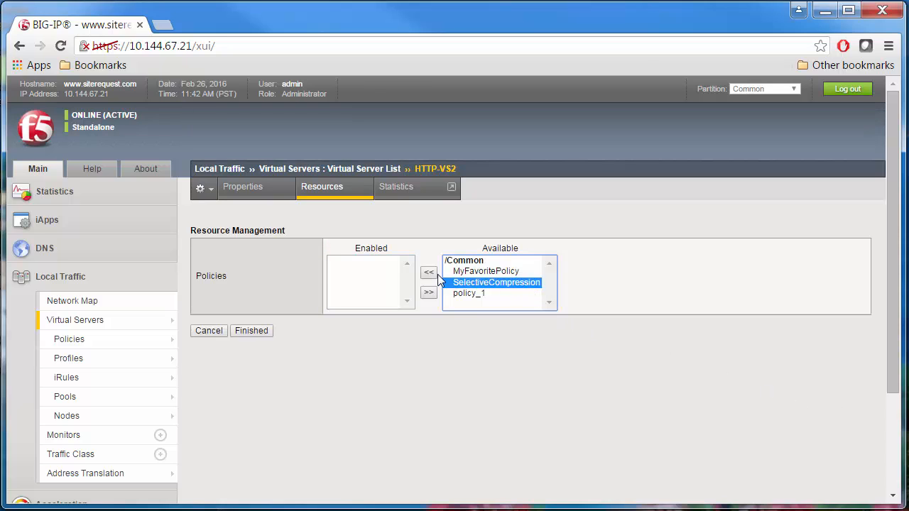
left_click(429, 273)
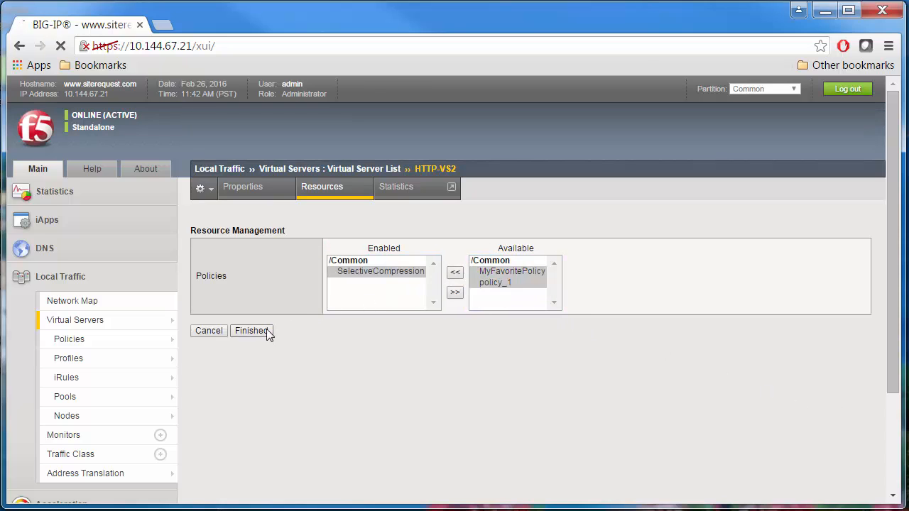
left_click(250, 330)
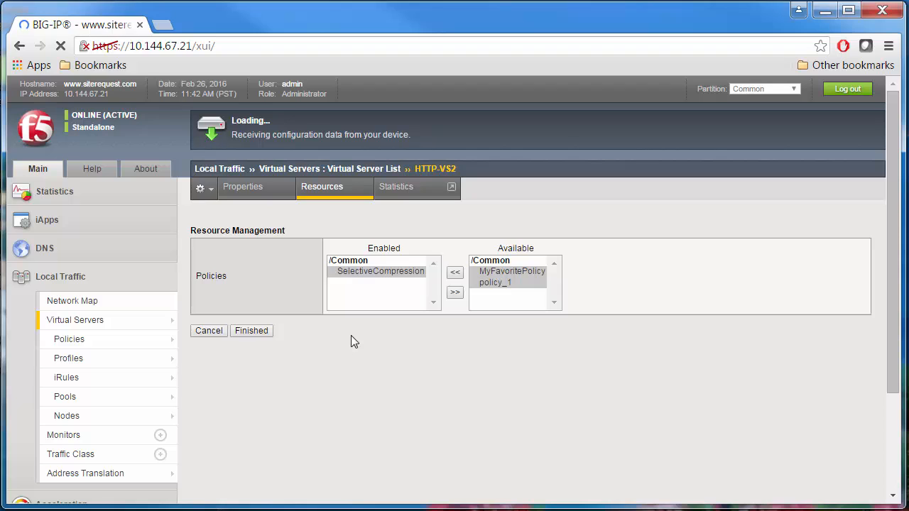
left_click(250, 330)
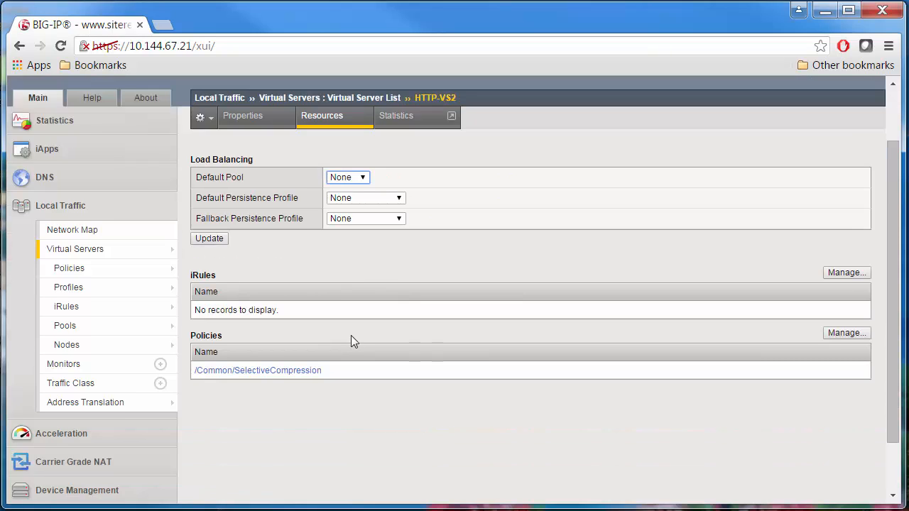
scroll("down", 3)
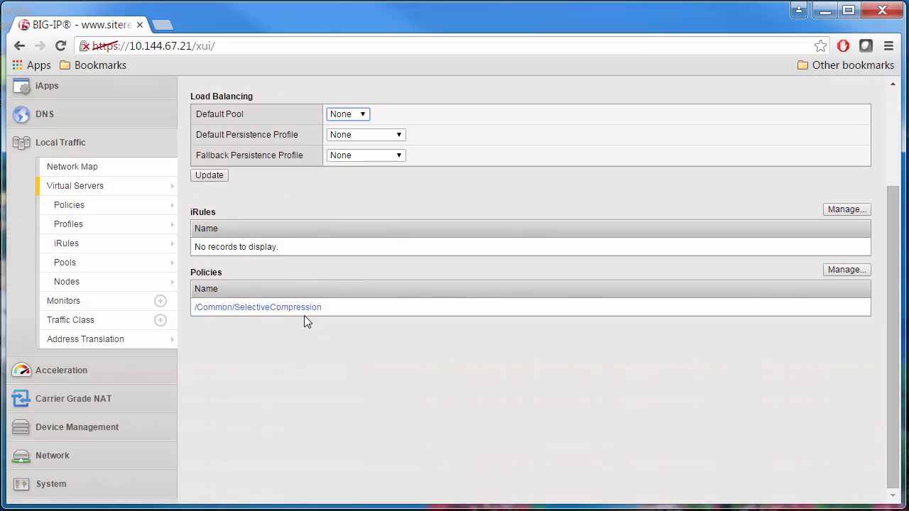